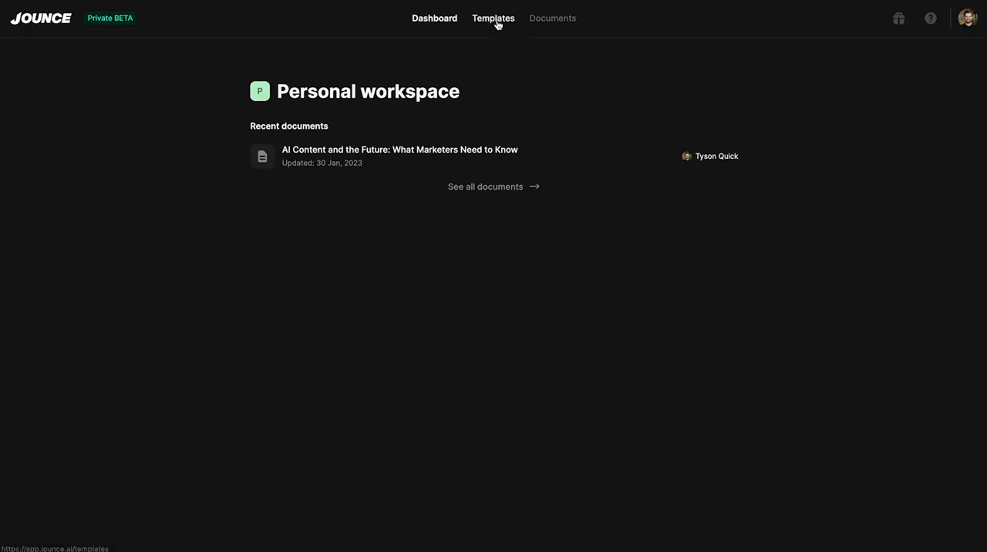
Open the Amazon Product Description template from the Templates collection
left_click(493, 17)
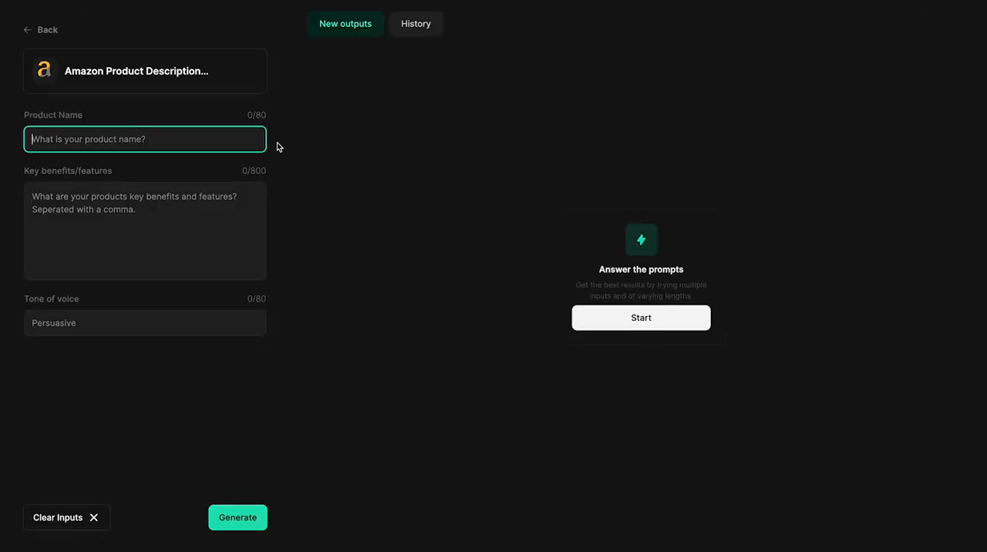
Browse the template's History, including the SpaGuard and BLT Maker descriptions
left_click(415, 23)
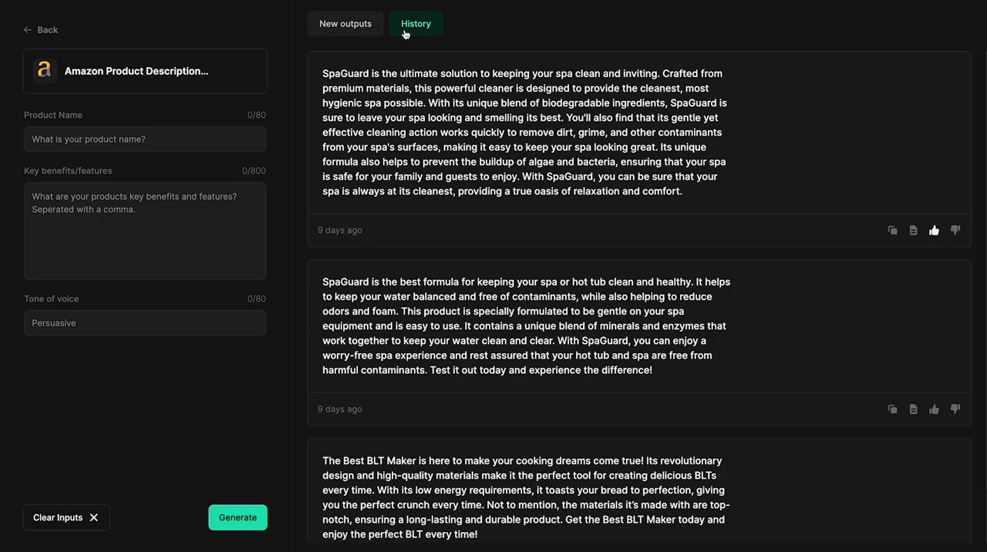
scroll("down", 3)
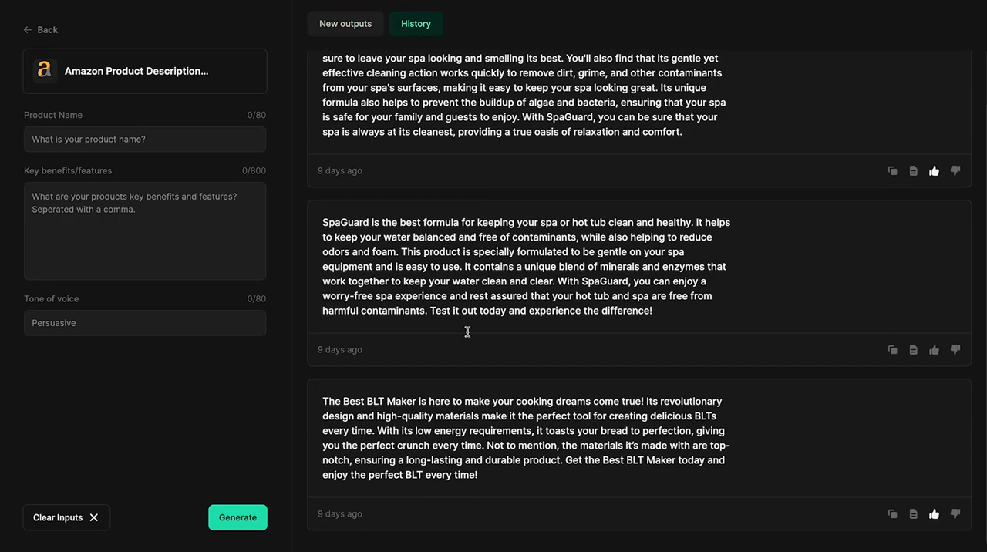
mouse_move(399, 325)
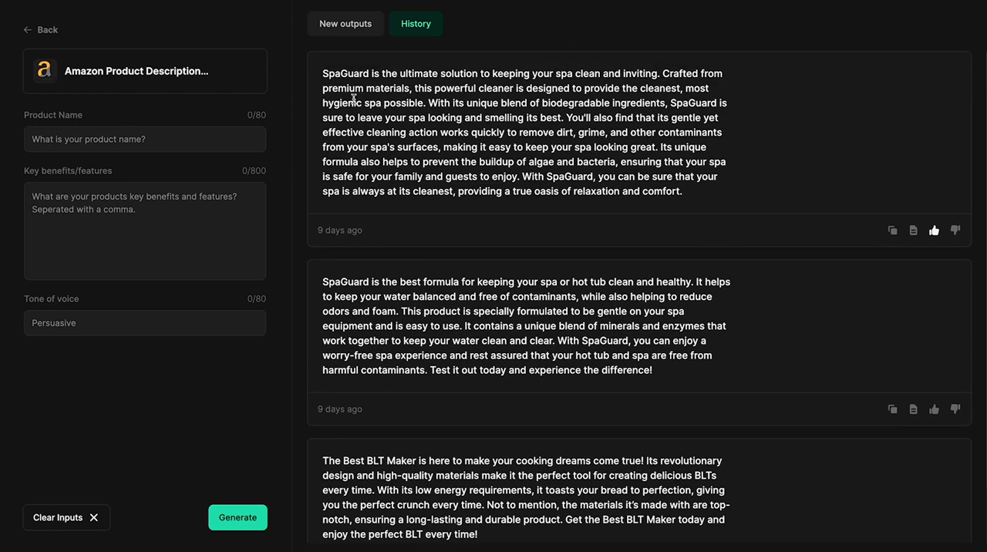
Open Blog Post Topic Ideas and browse its past lists of Jounce blog titles
left_click(346, 23)
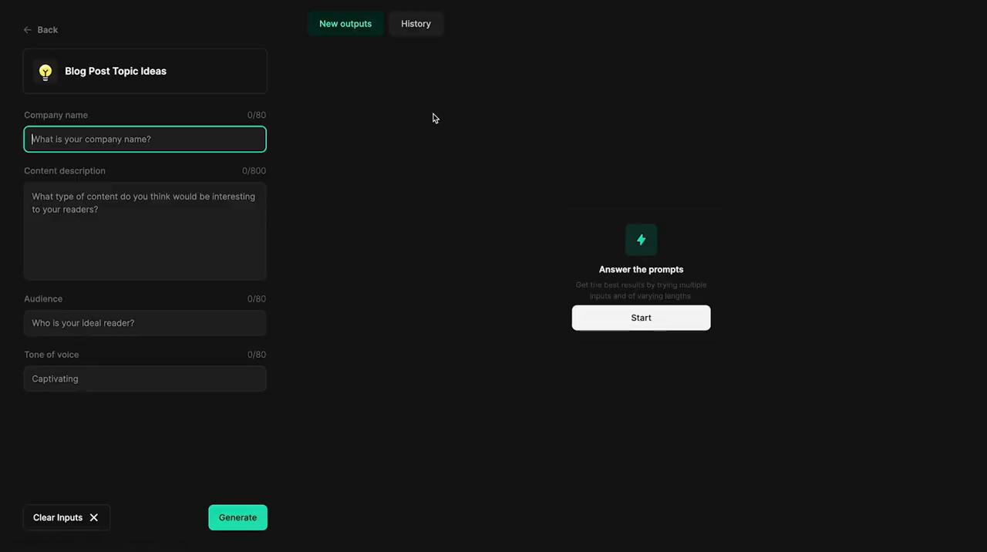
left_click(415, 24)
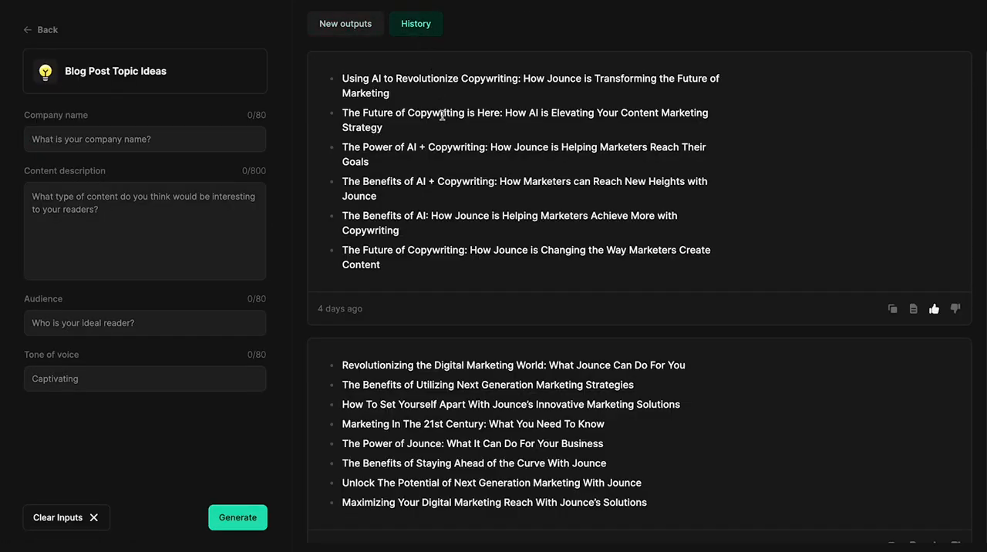
scroll("down", 3)
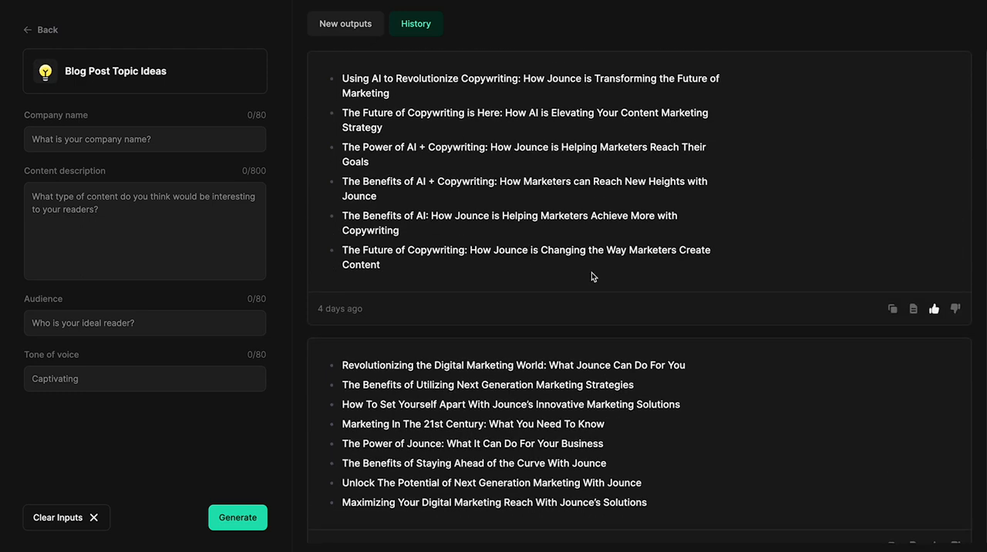
mouse_move(913, 308)
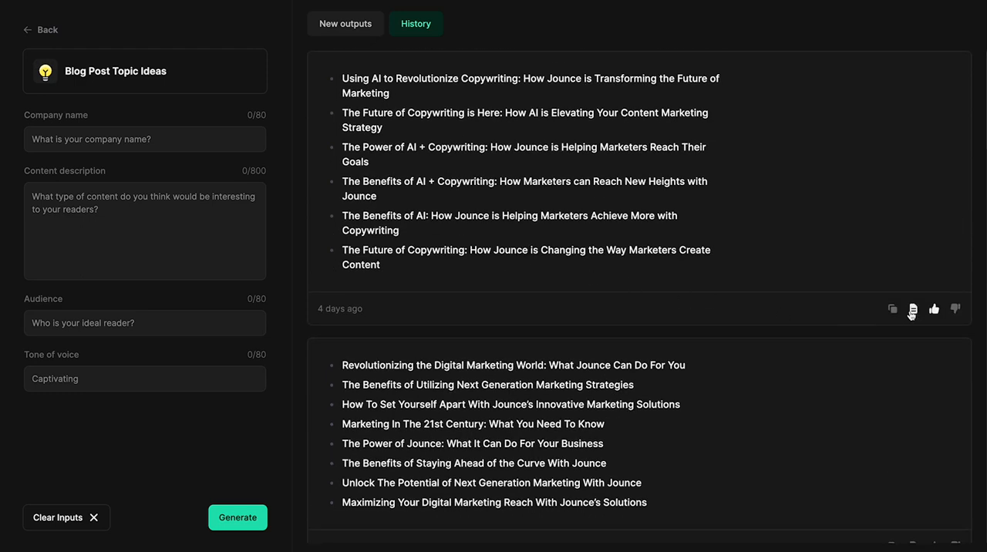
Create a new bulleted document from the first history list of Jounce blog titles
left_click(913, 309)
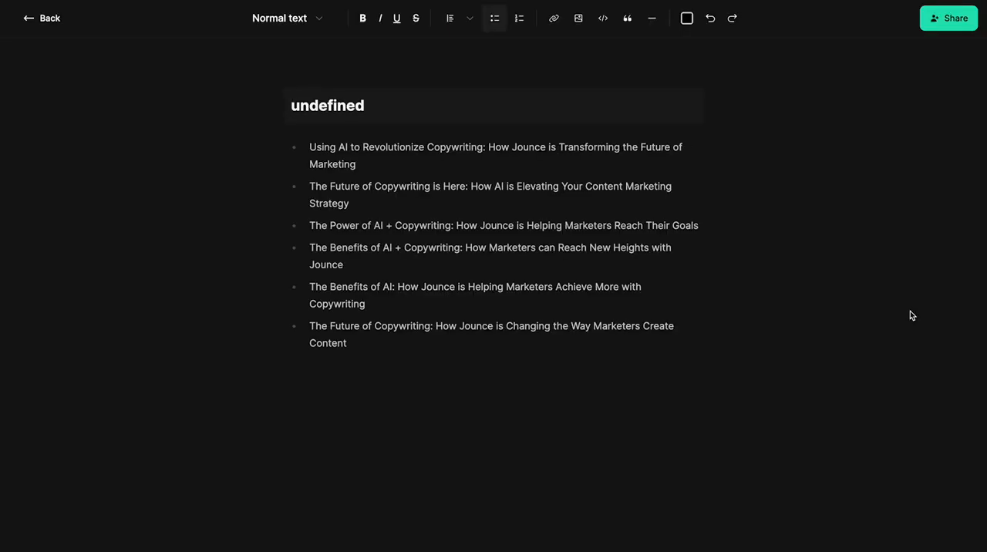
mouse_move(883, 304)
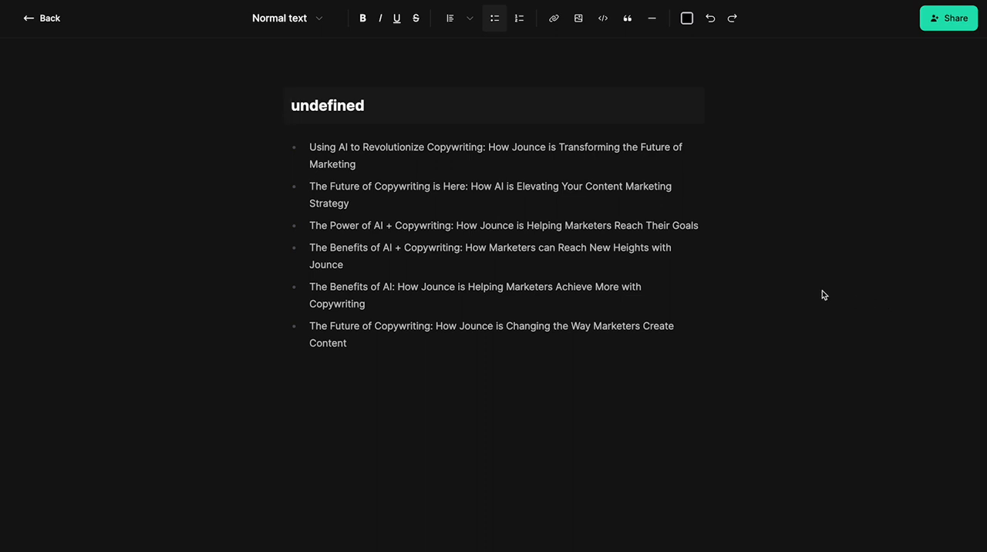
mouse_move(541, 419)
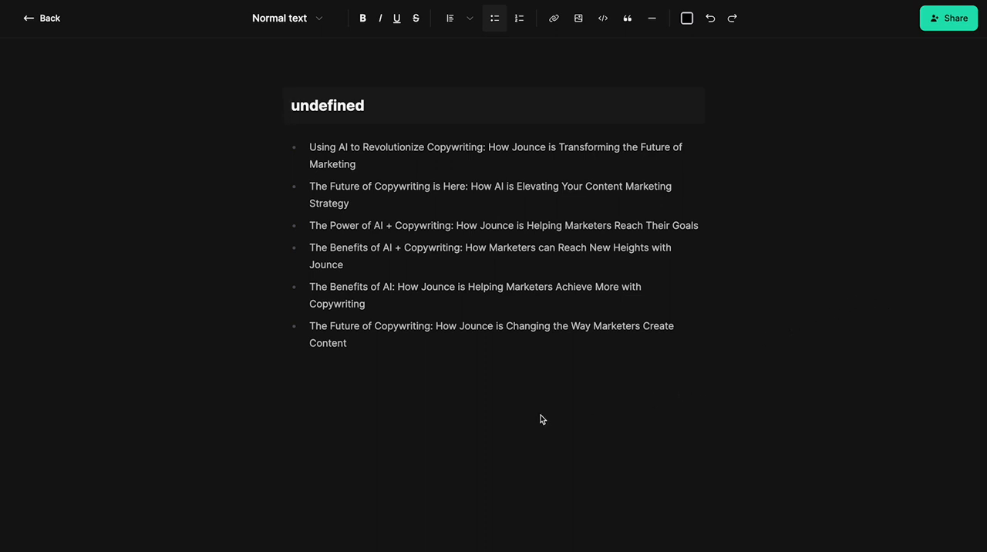
mouse_move(14, 235)
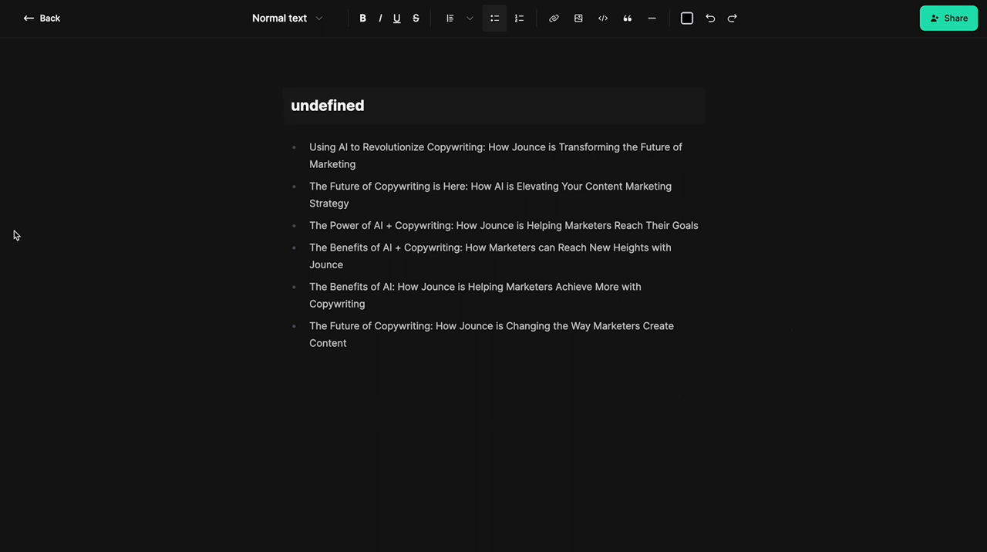